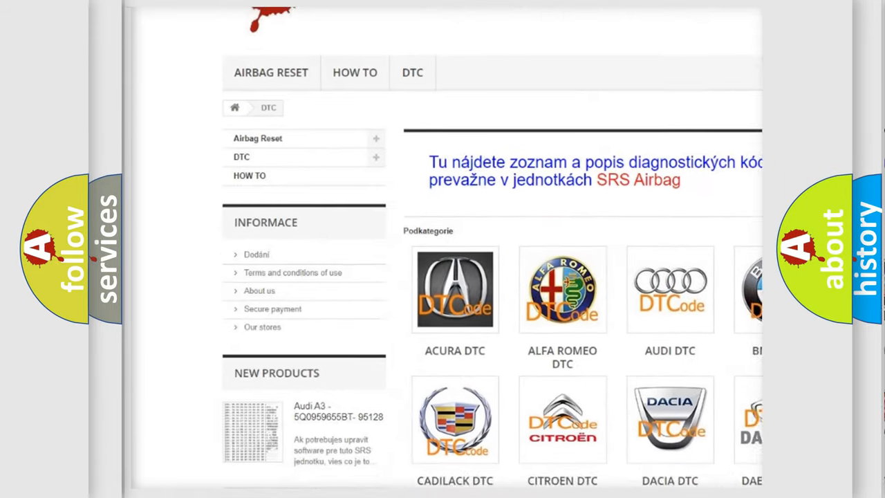
scroll(down, 3)
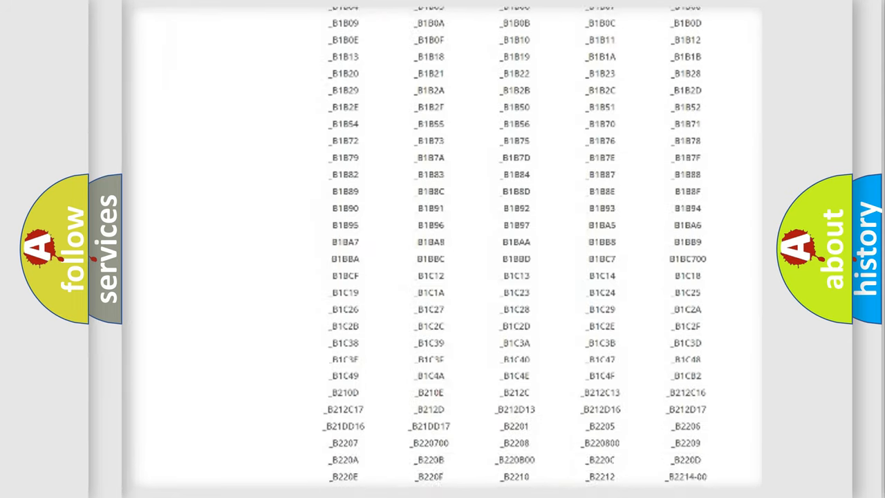
scroll(down, 3)
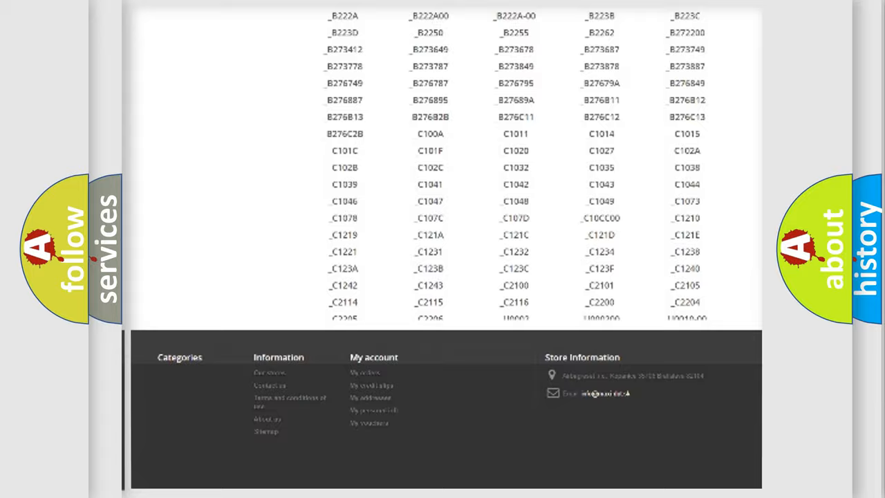